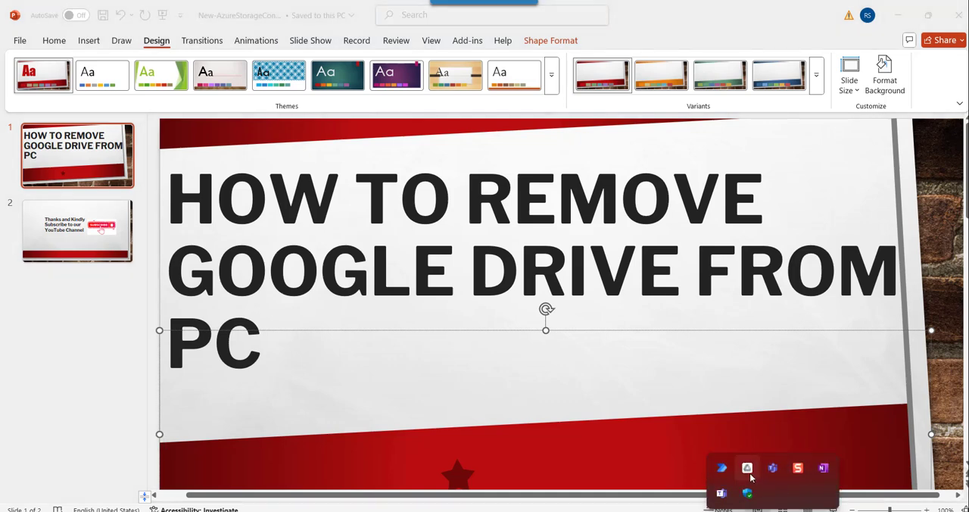
mouse_move(748, 466)
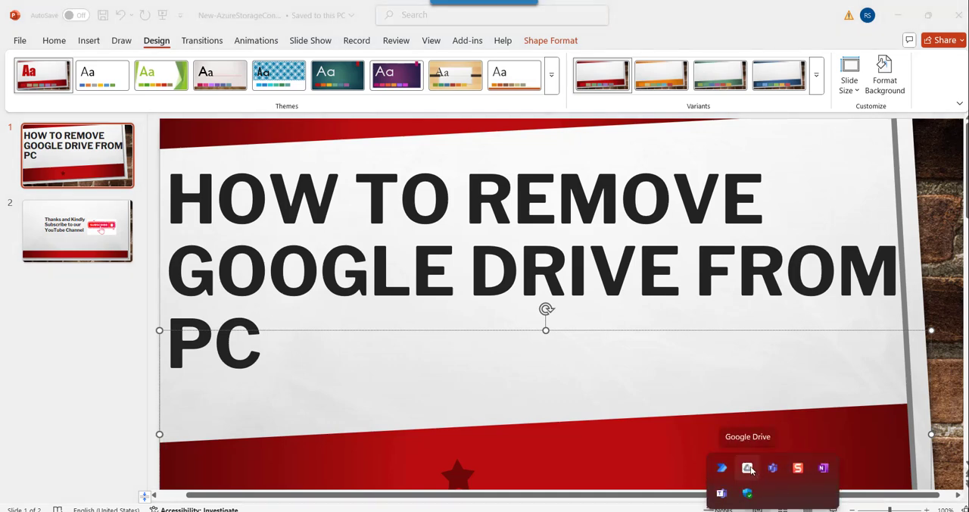
Quit Google Drive for desktop from its tray panel's gear menu.
click(748, 466)
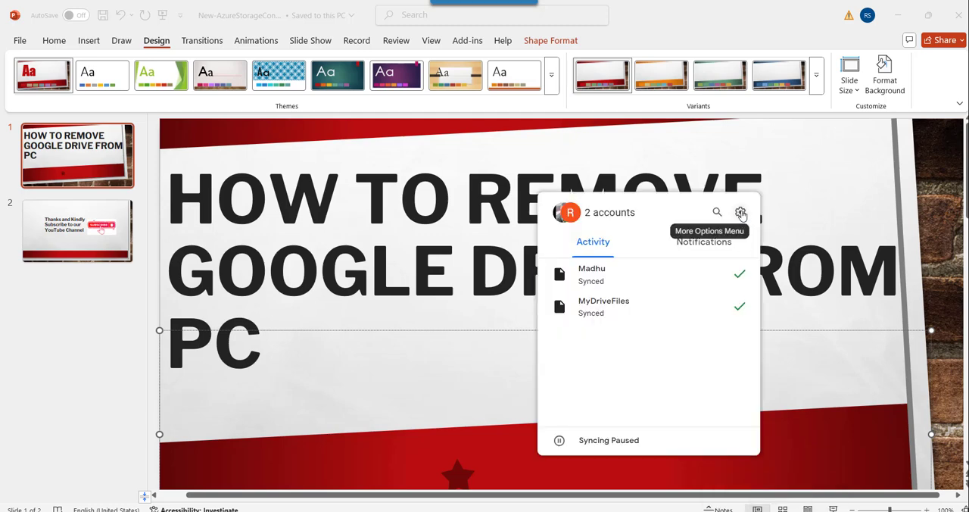
click(741, 212)
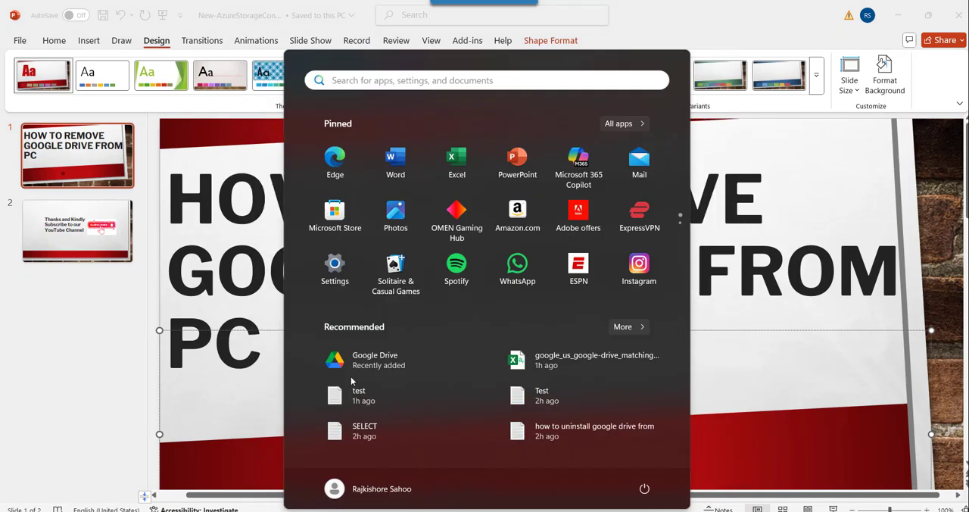
Search Start for 'google' and choose Uninstall on the Google Drive result.
text(google Chrome)
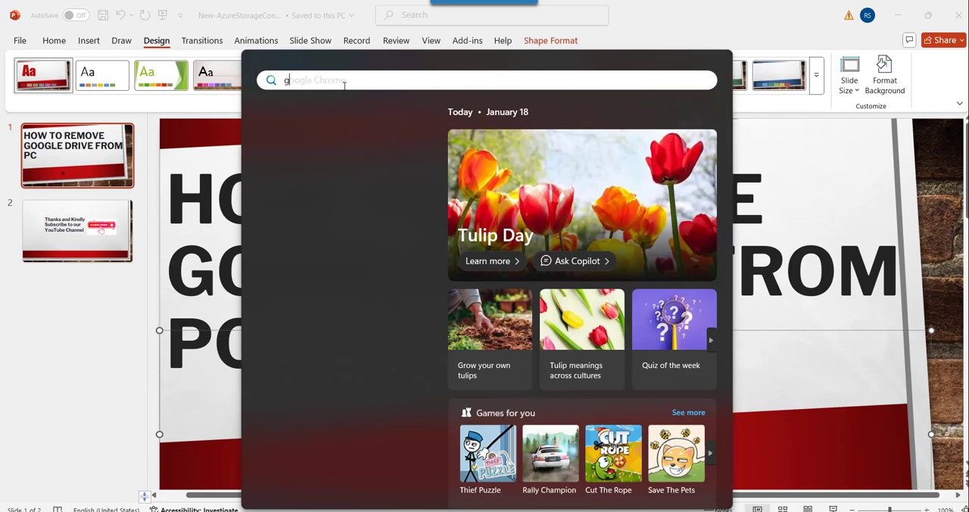
text(google)
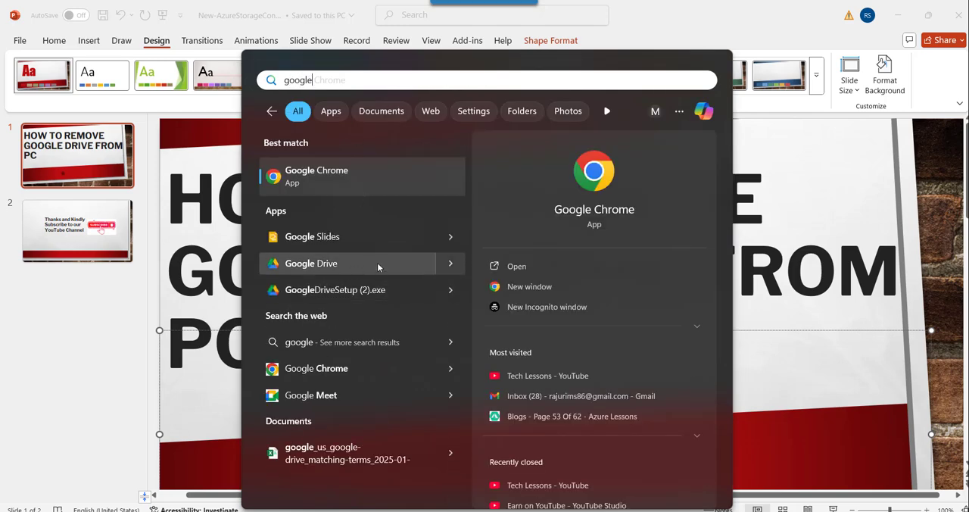
right_click(311, 264)
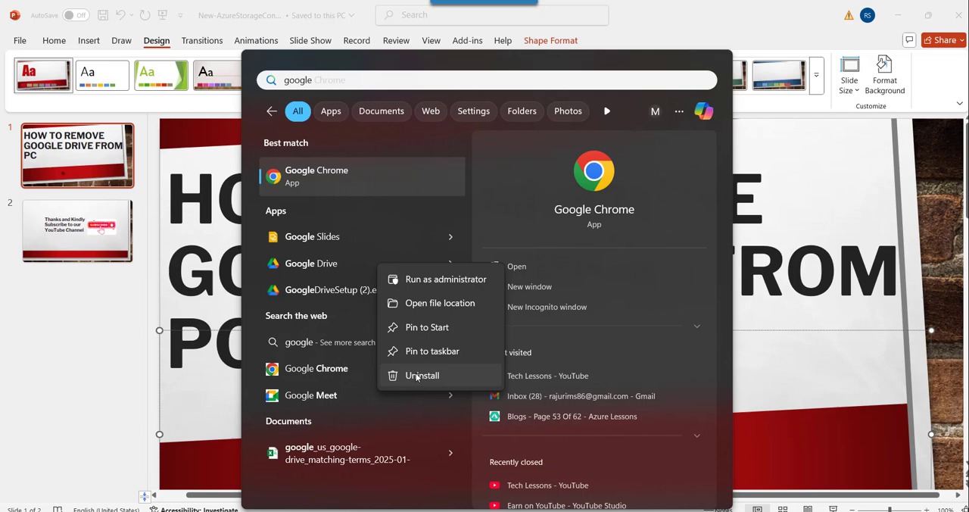
click(421, 376)
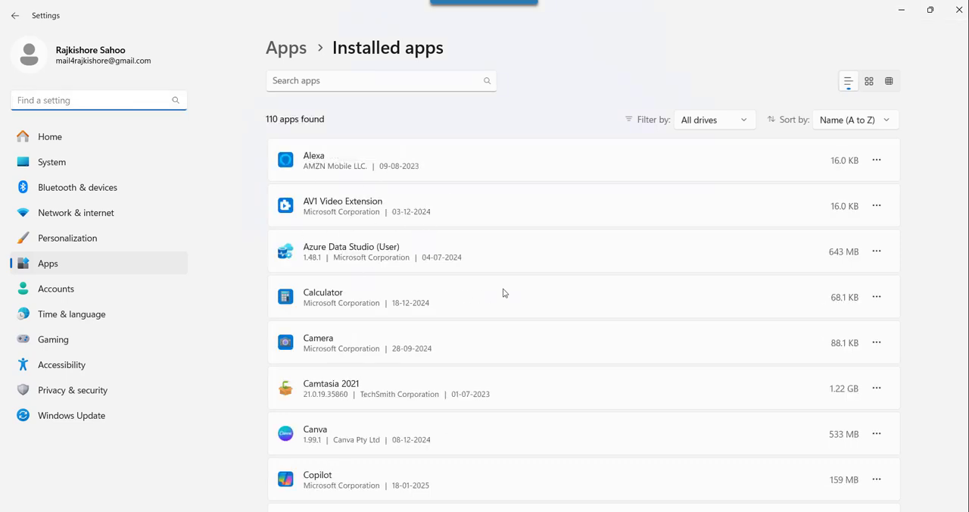
Find Google Drive in Installed apps and choose Uninstall from its options menu.
scroll(down, 3)
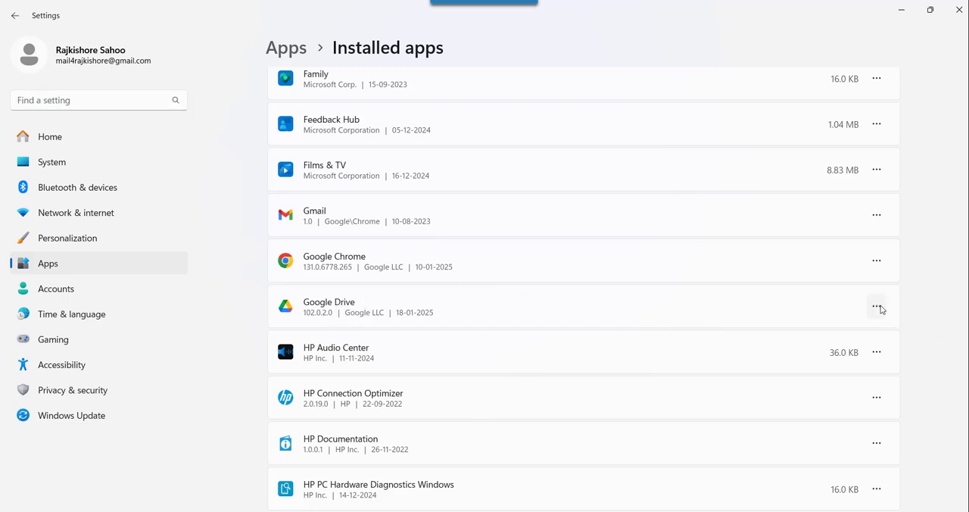
mouse_move(877, 309)
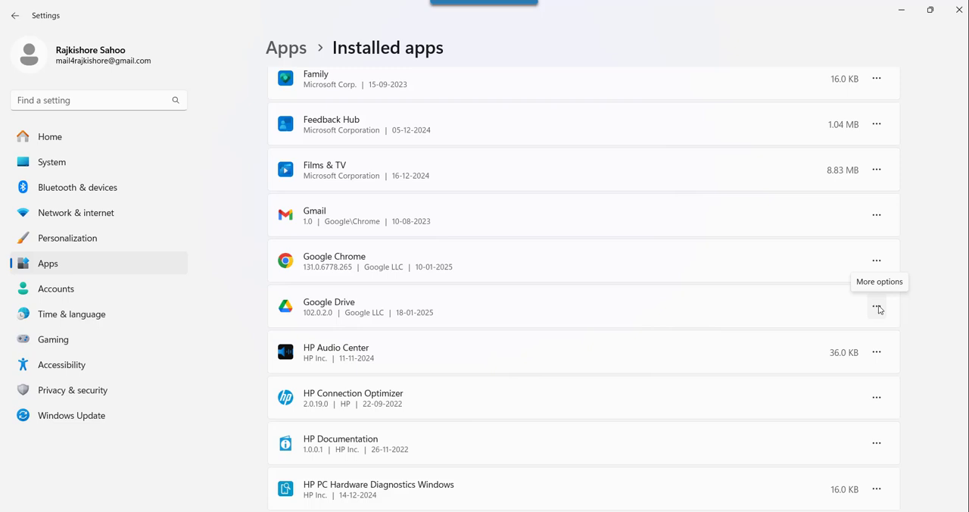
click(877, 306)
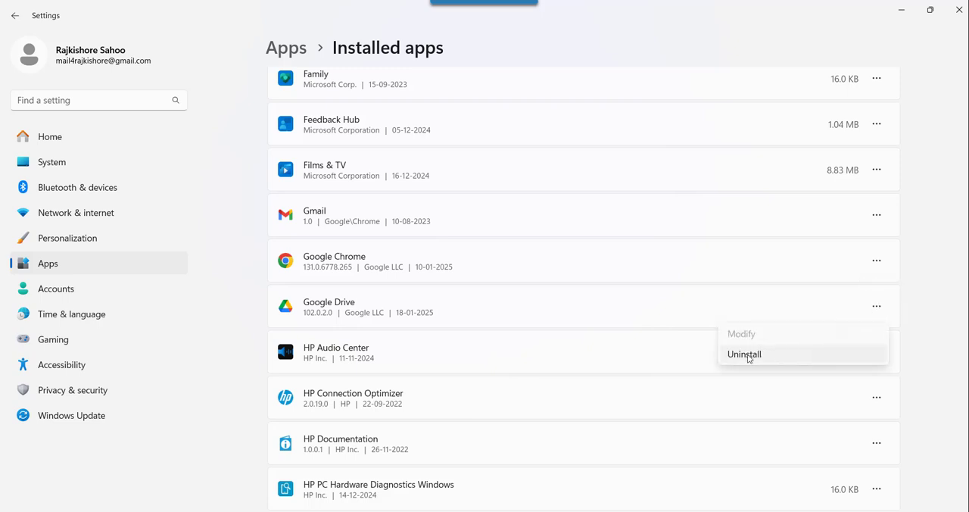
mouse_move(883, 307)
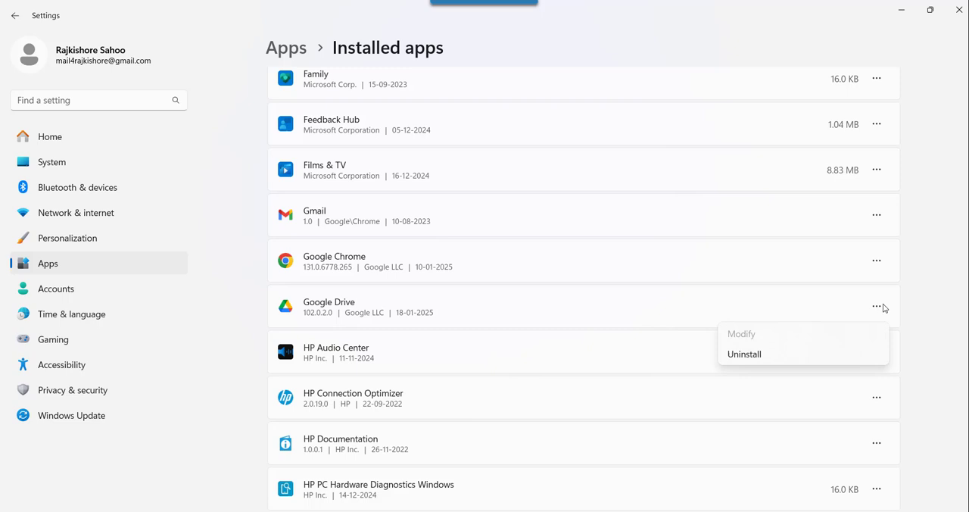
click(743, 354)
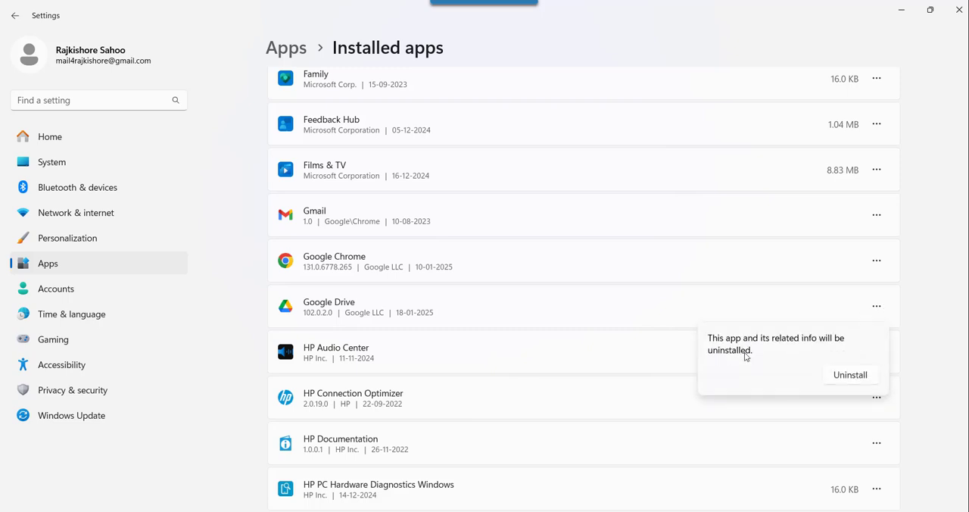
mouse_move(852, 374)
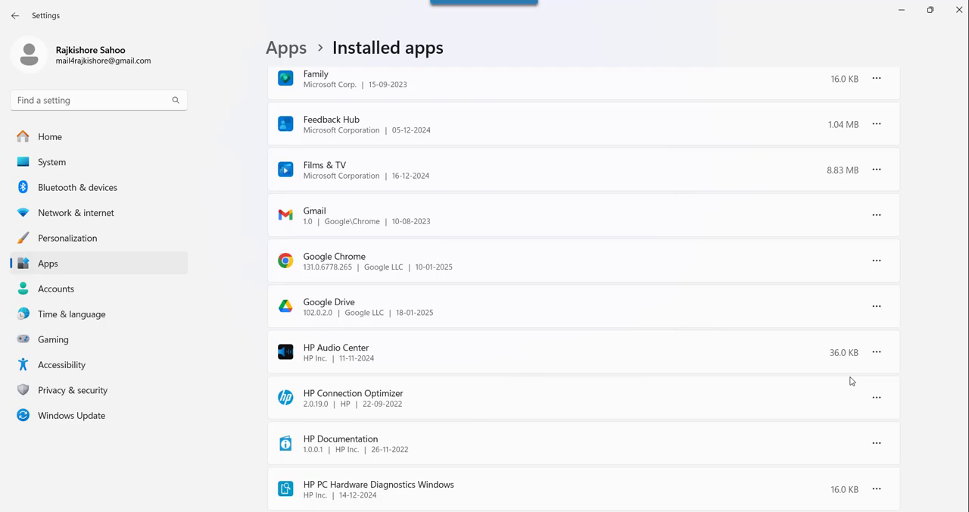
Confirm removal in the Google Drive uninstaller and close it when finished.
click(876, 306)
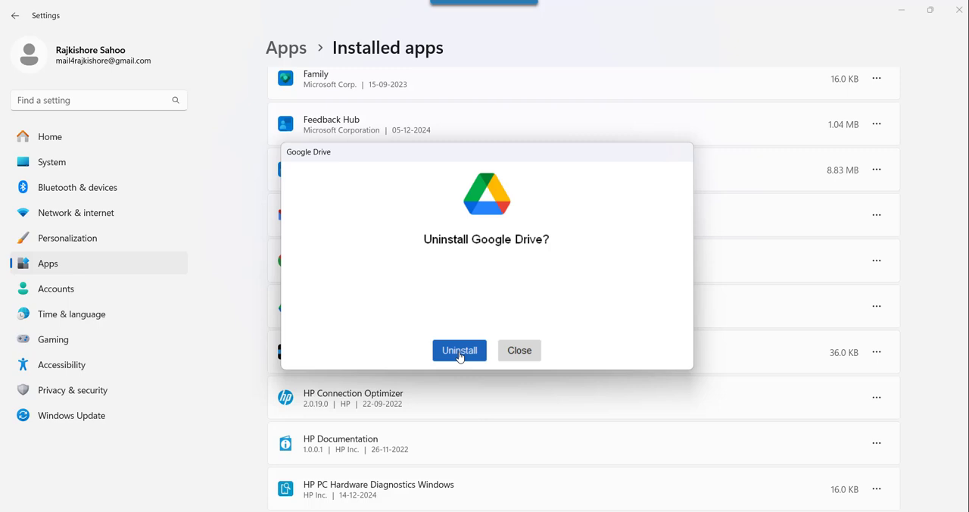
click(459, 350)
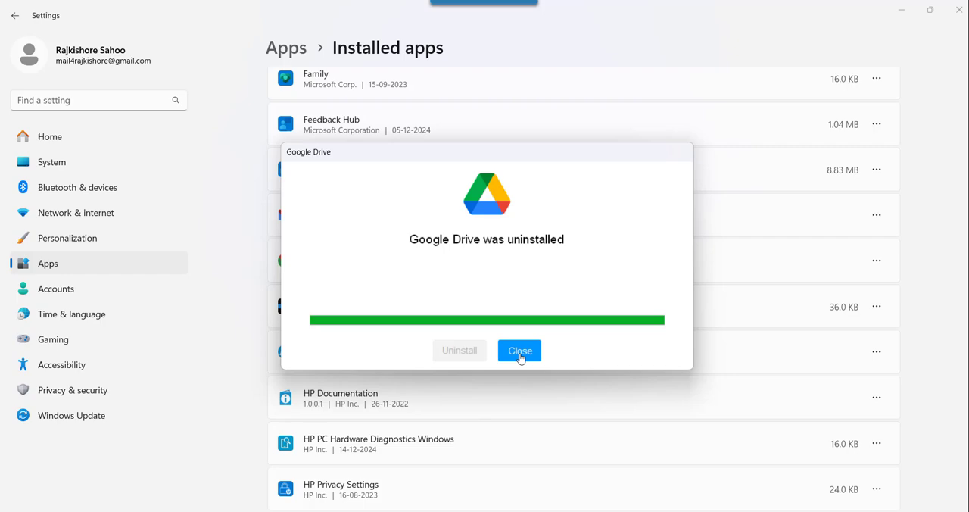
click(520, 351)
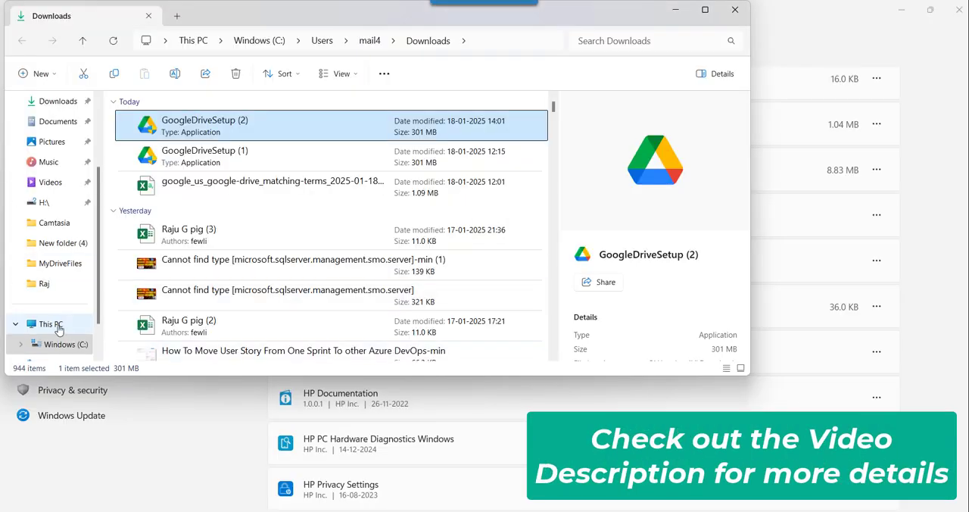
Show This PC in File Explorer, where only Windows (C:) remains and no Google Drive.
click(50, 322)
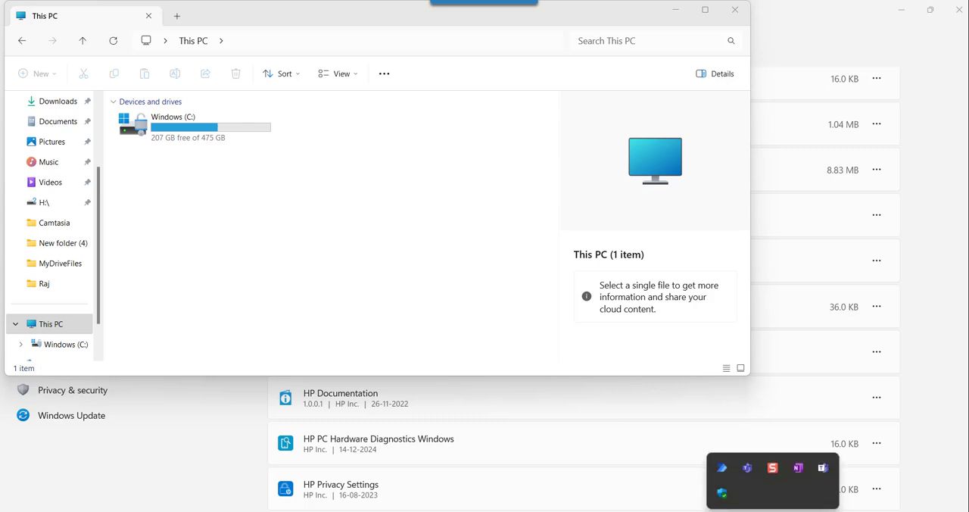
mouse_move(754, 487)
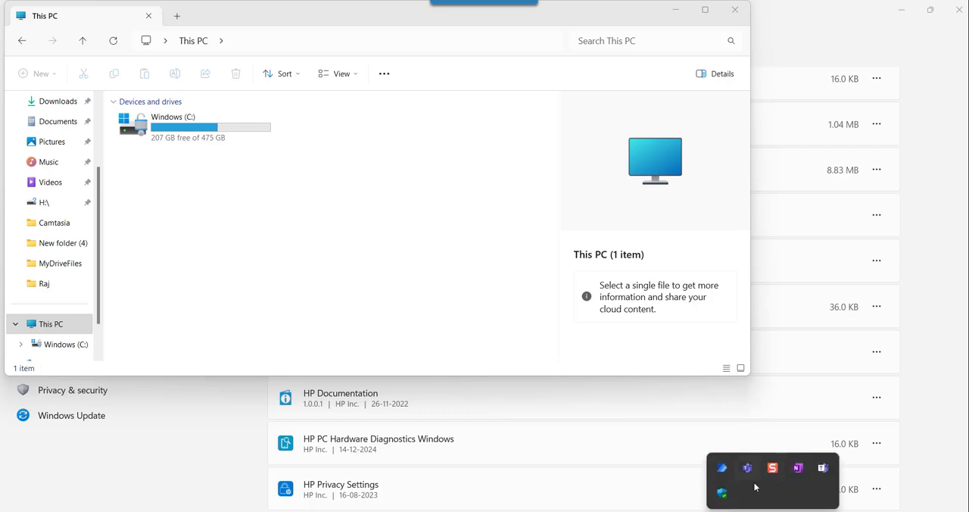
mouse_move(739, 465)
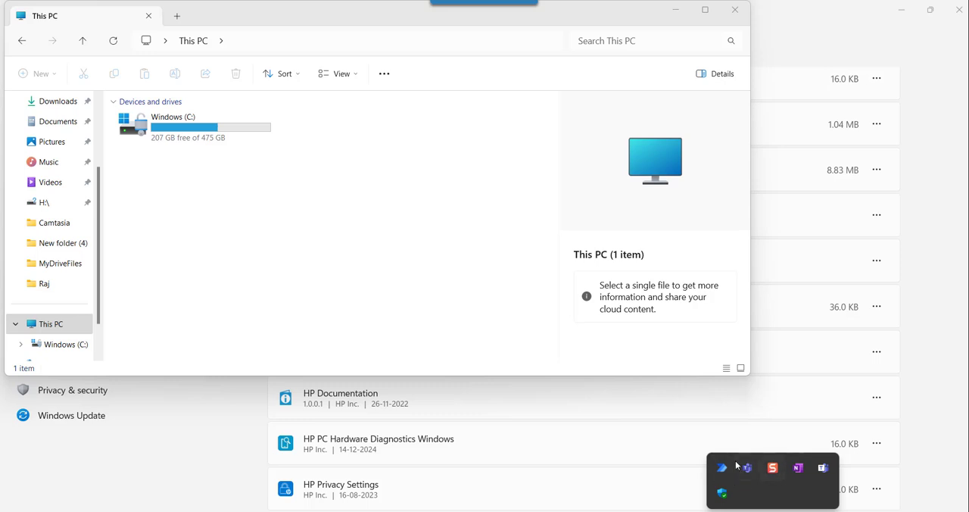
mouse_move(745, 488)
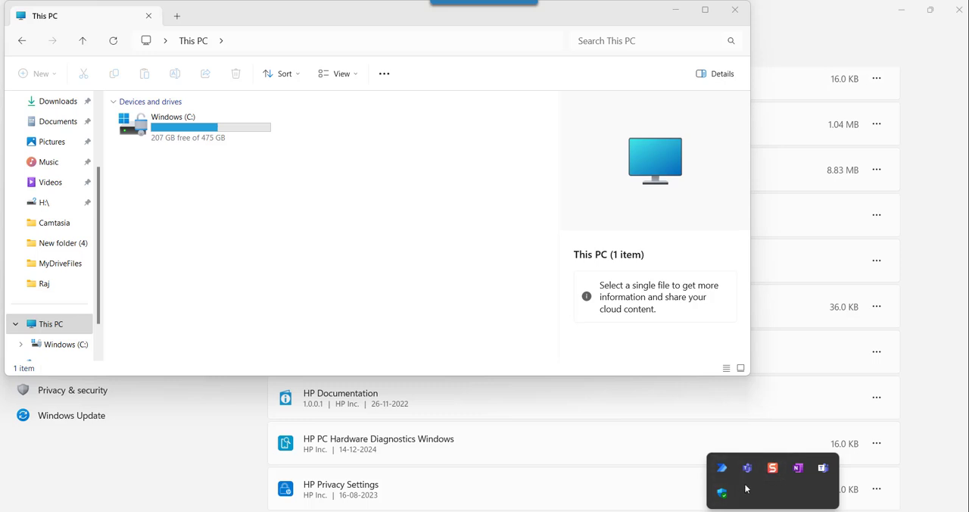